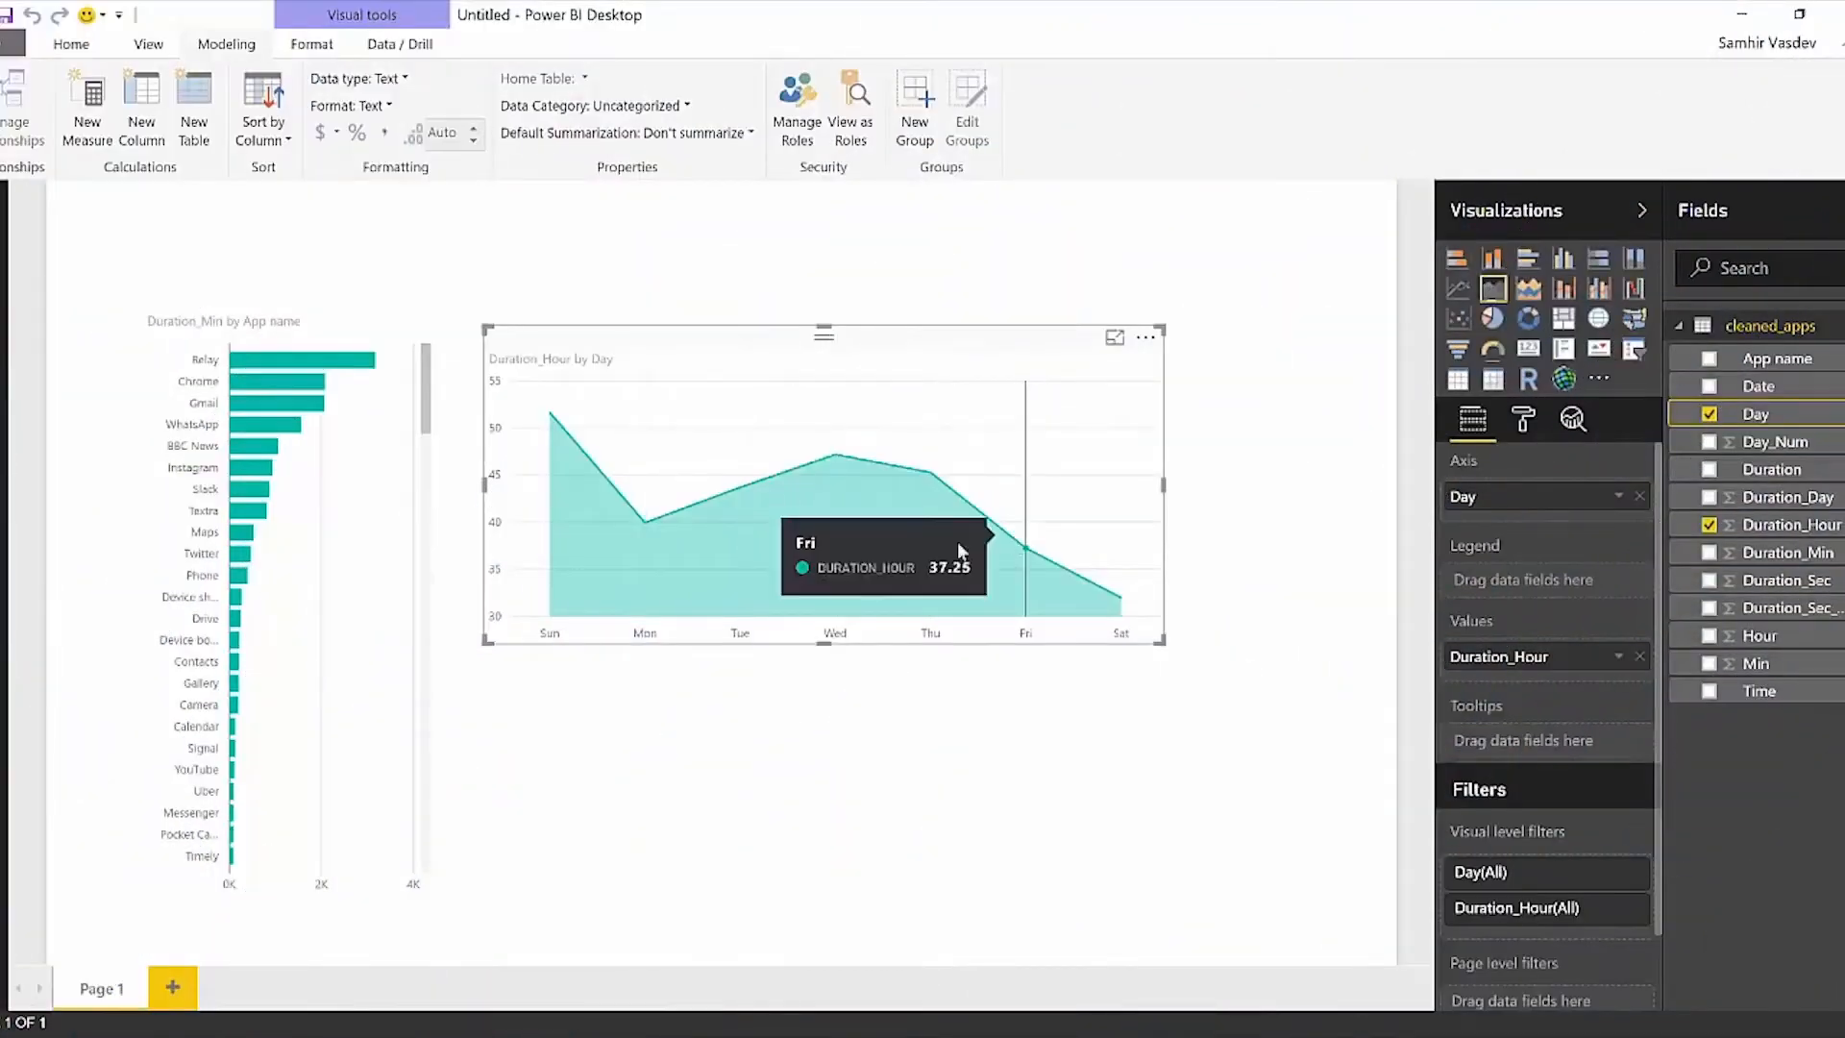
{"action": "mouse_move", "coordinate": [550, 479]}
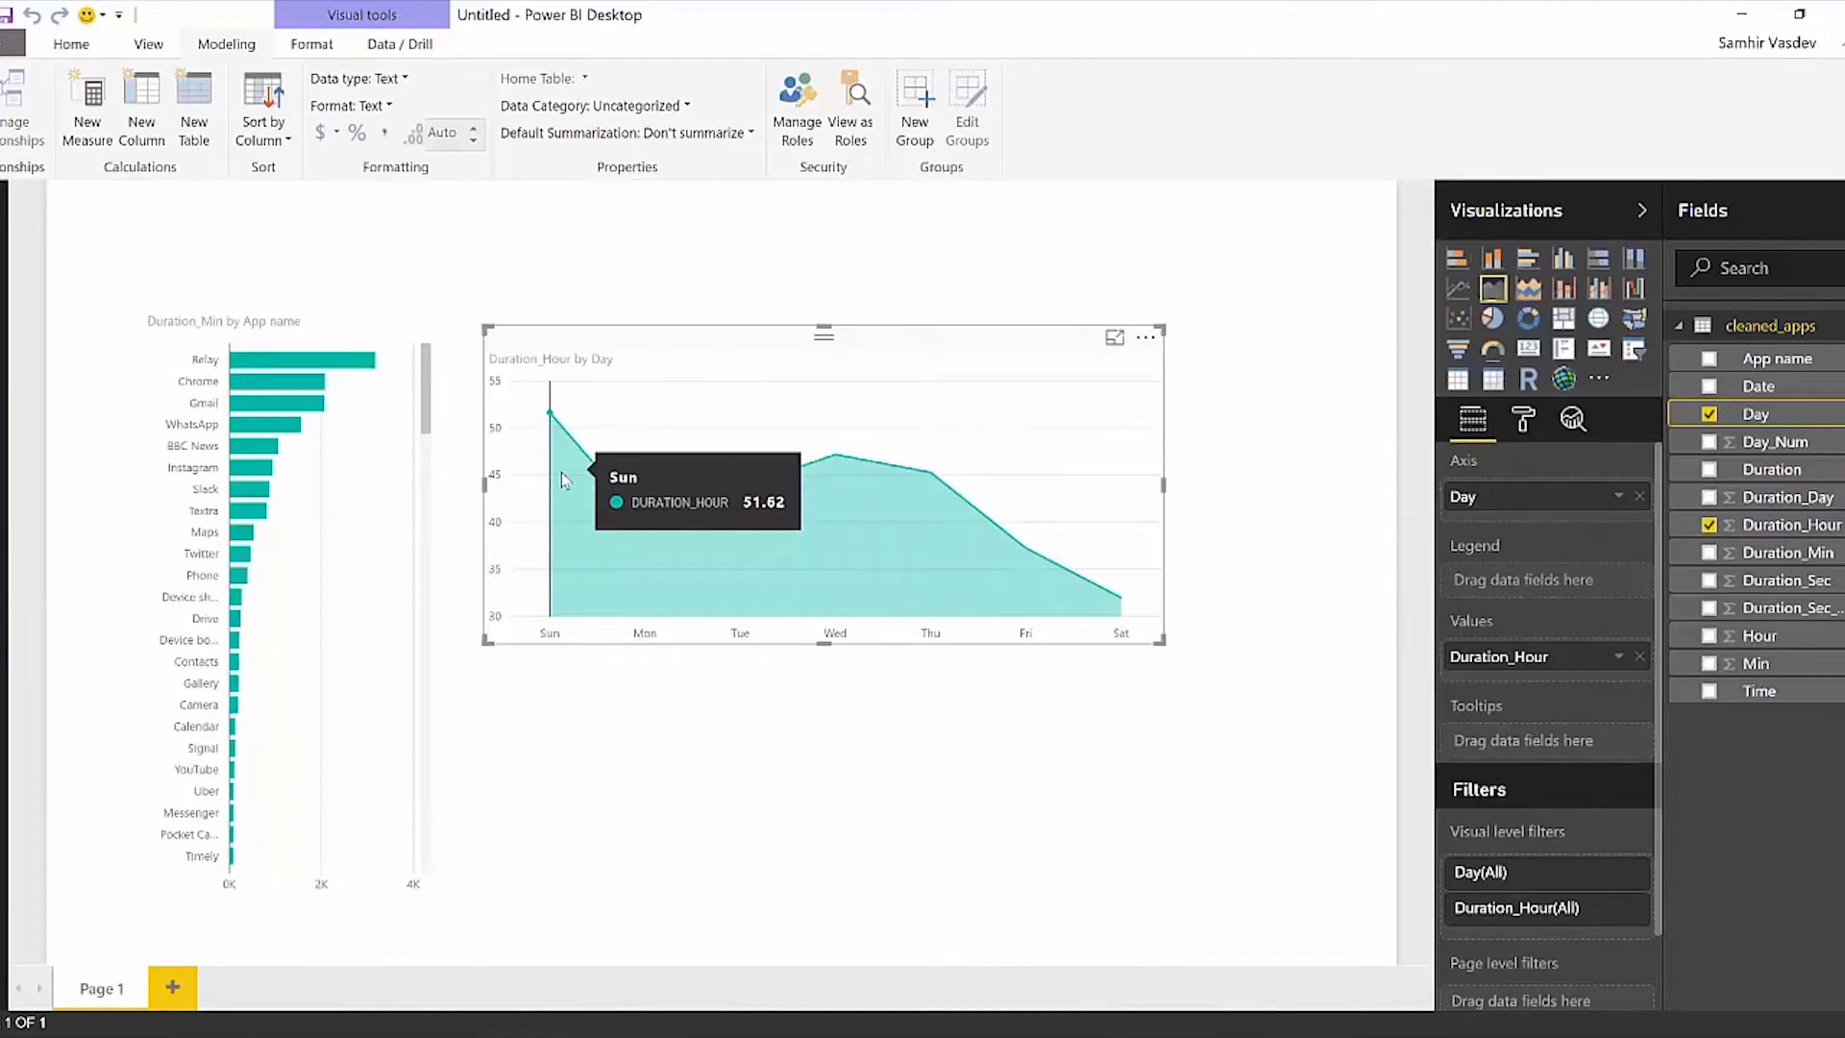
{"action": "mouse_move", "coordinate": [568, 478]}
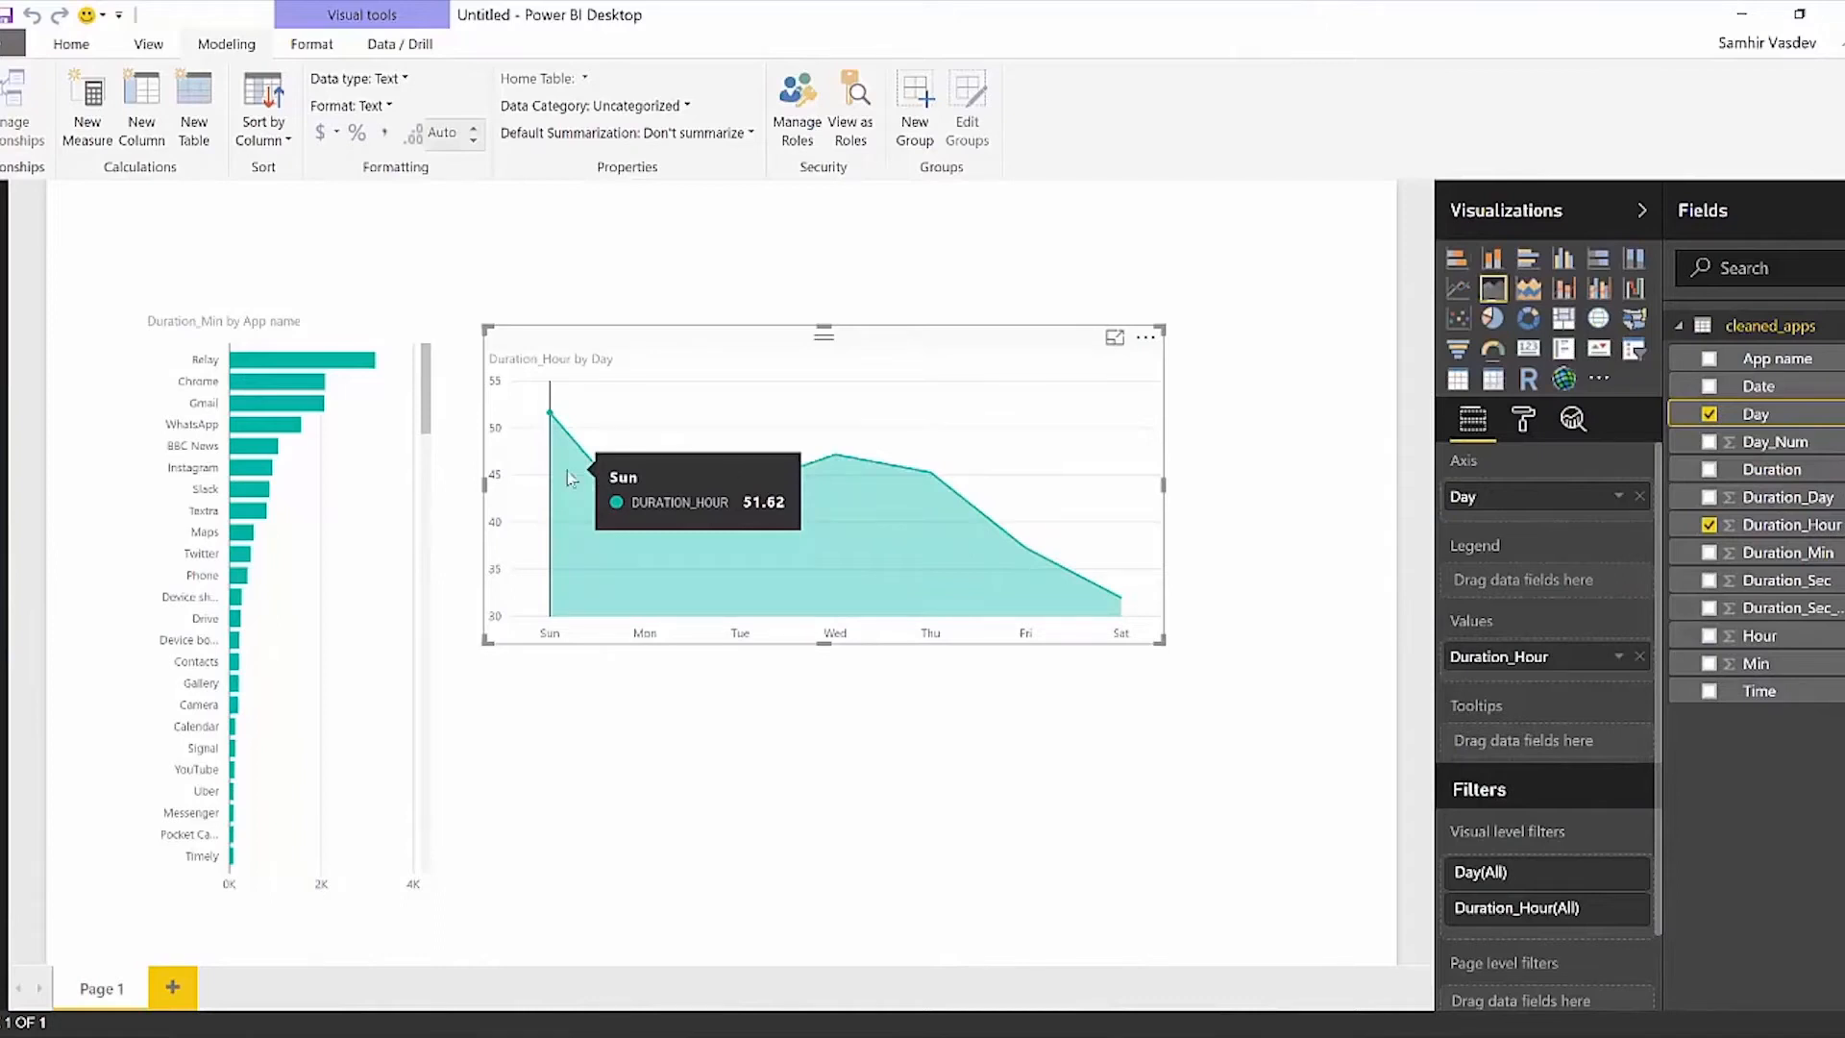
{"action": "mouse_move", "coordinate": [1103, 602]}
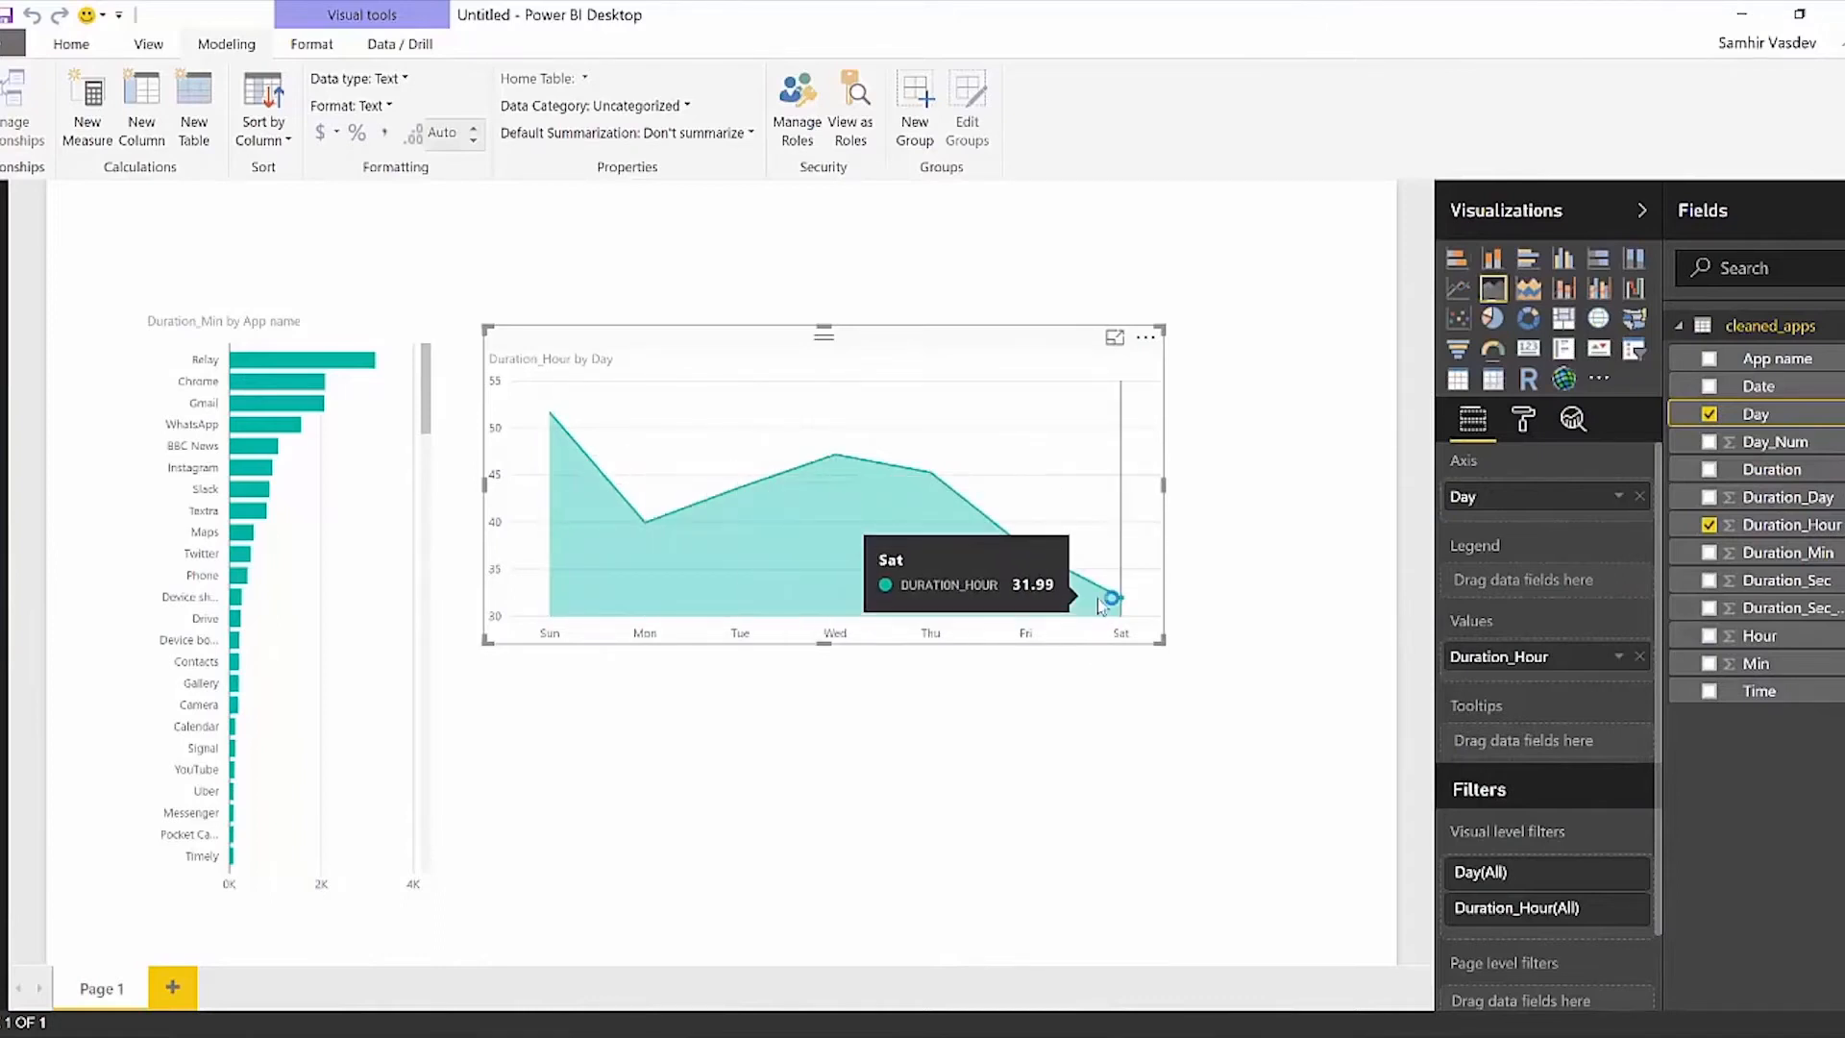
{"action": "mouse_move", "coordinate": [834, 465]}
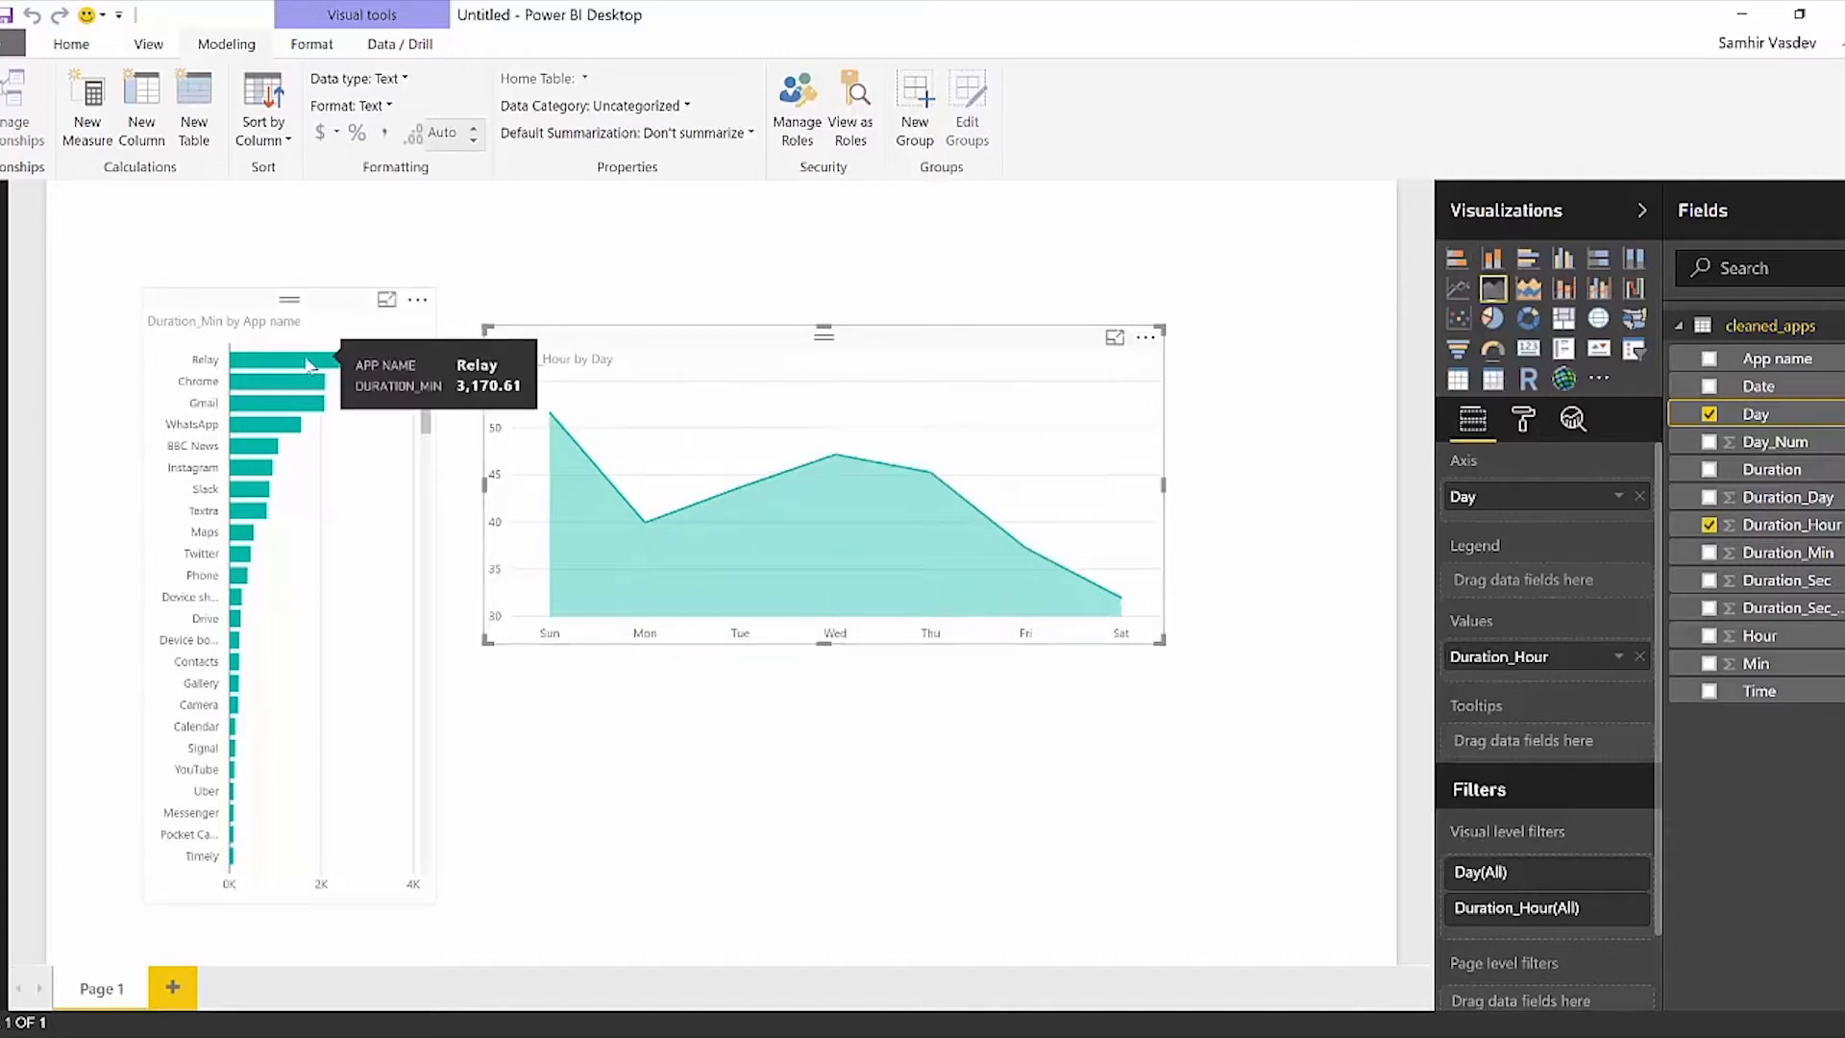
{"action": "mouse_move", "coordinate": [279, 407]}
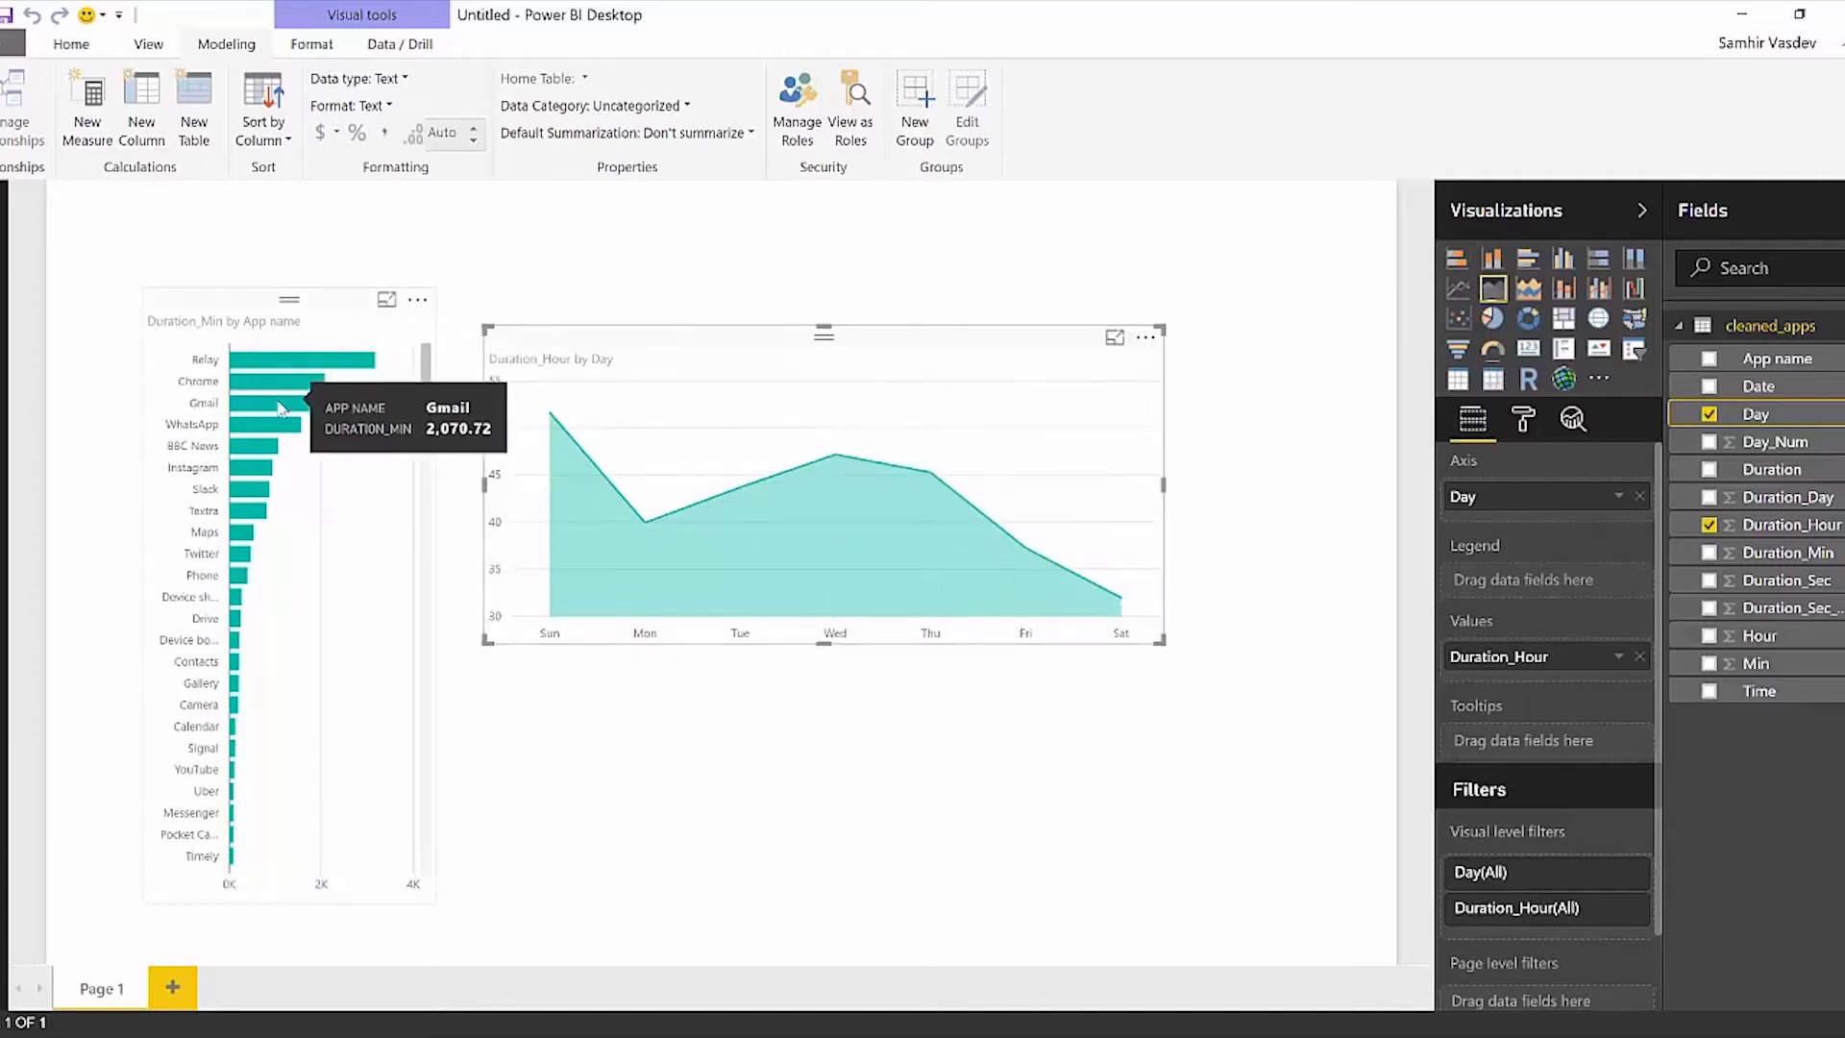
{"action": "mouse_move", "coordinate": [267, 392]}
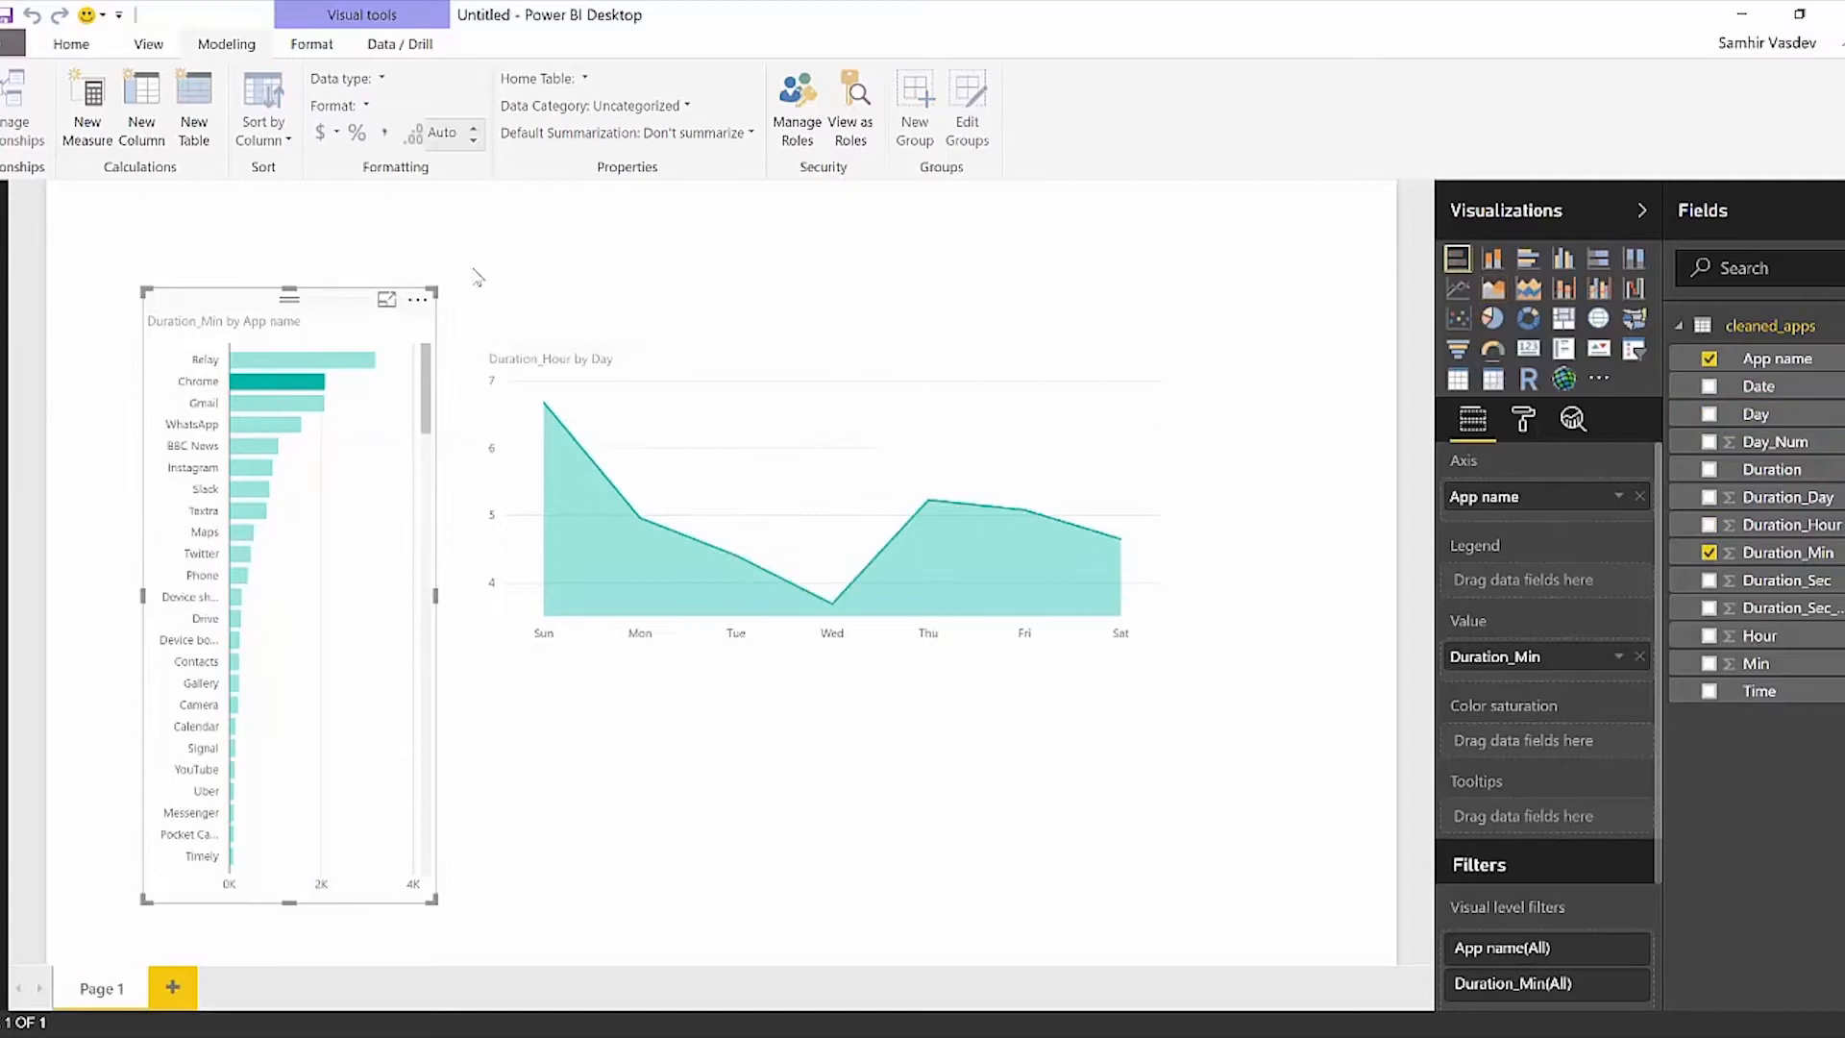
{"action": "mouse_move", "coordinate": [803, 308]}
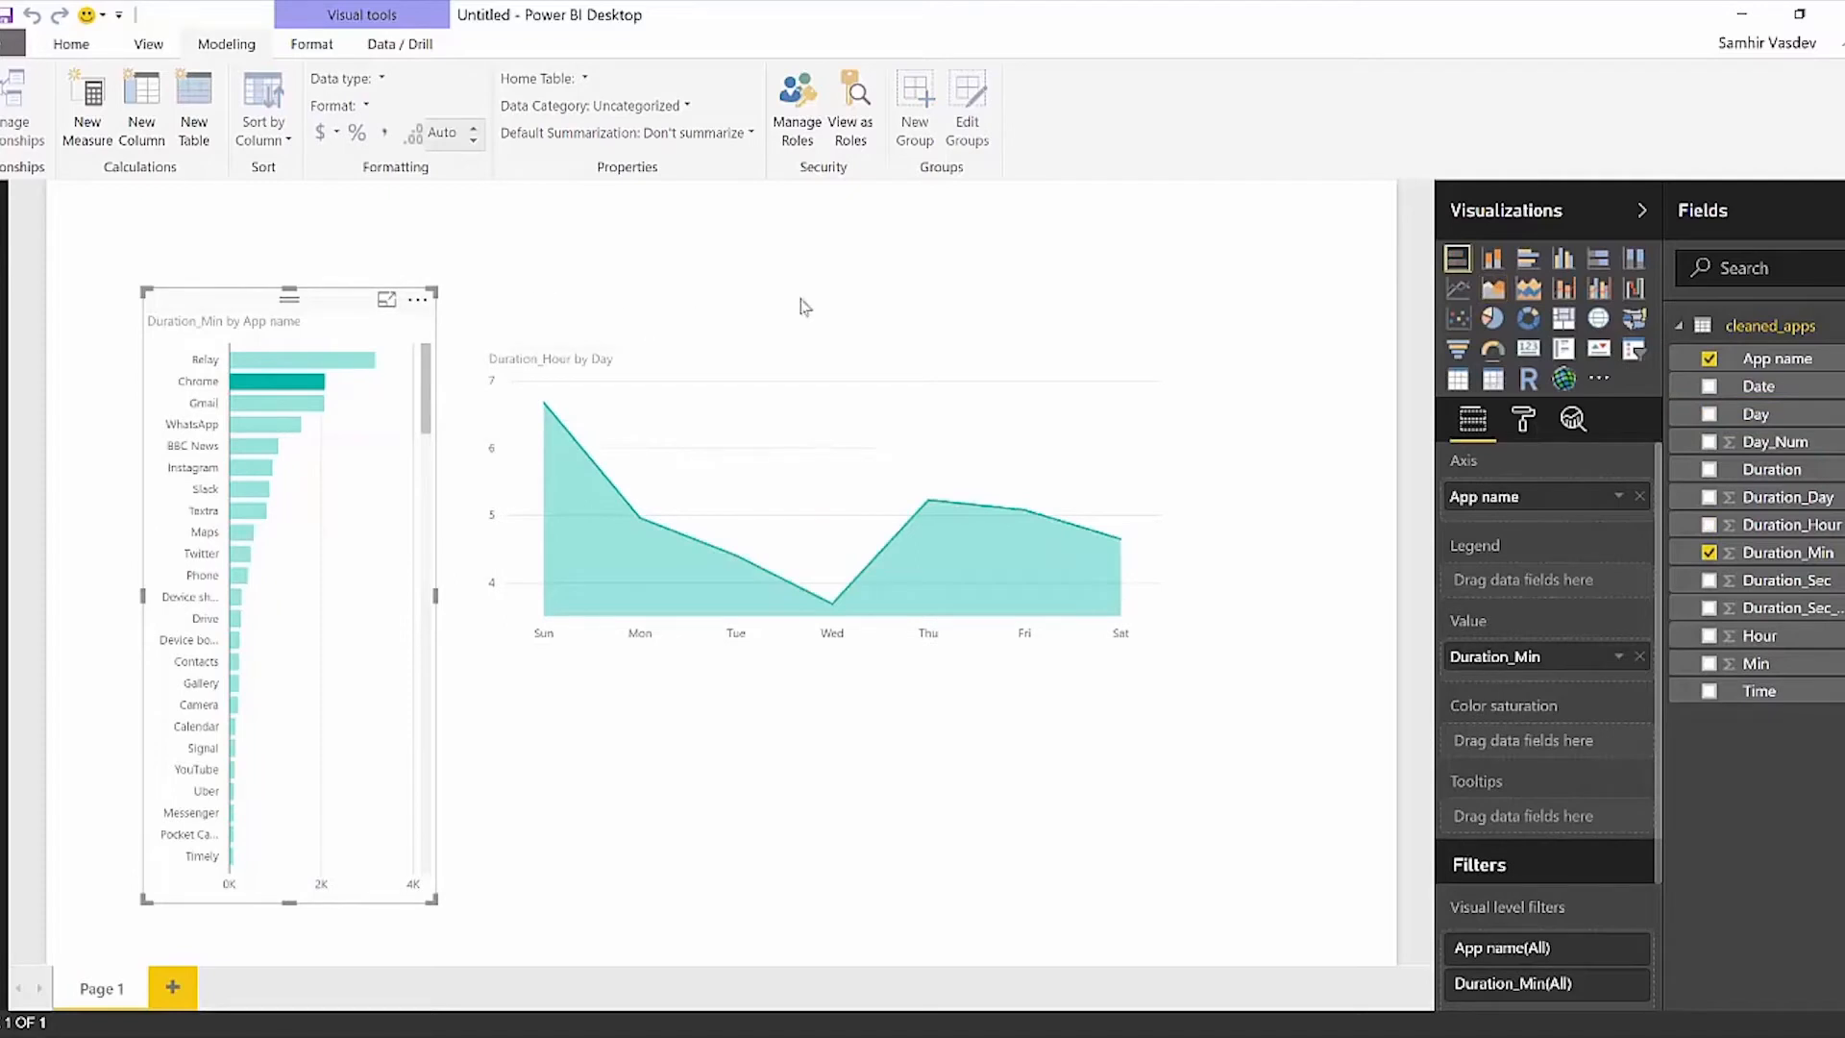
Cross-filter the weekday area chart by the Gmail, WhatsApp, then Instagram bars.
{"action": "left_click", "coordinate": [271, 403]}
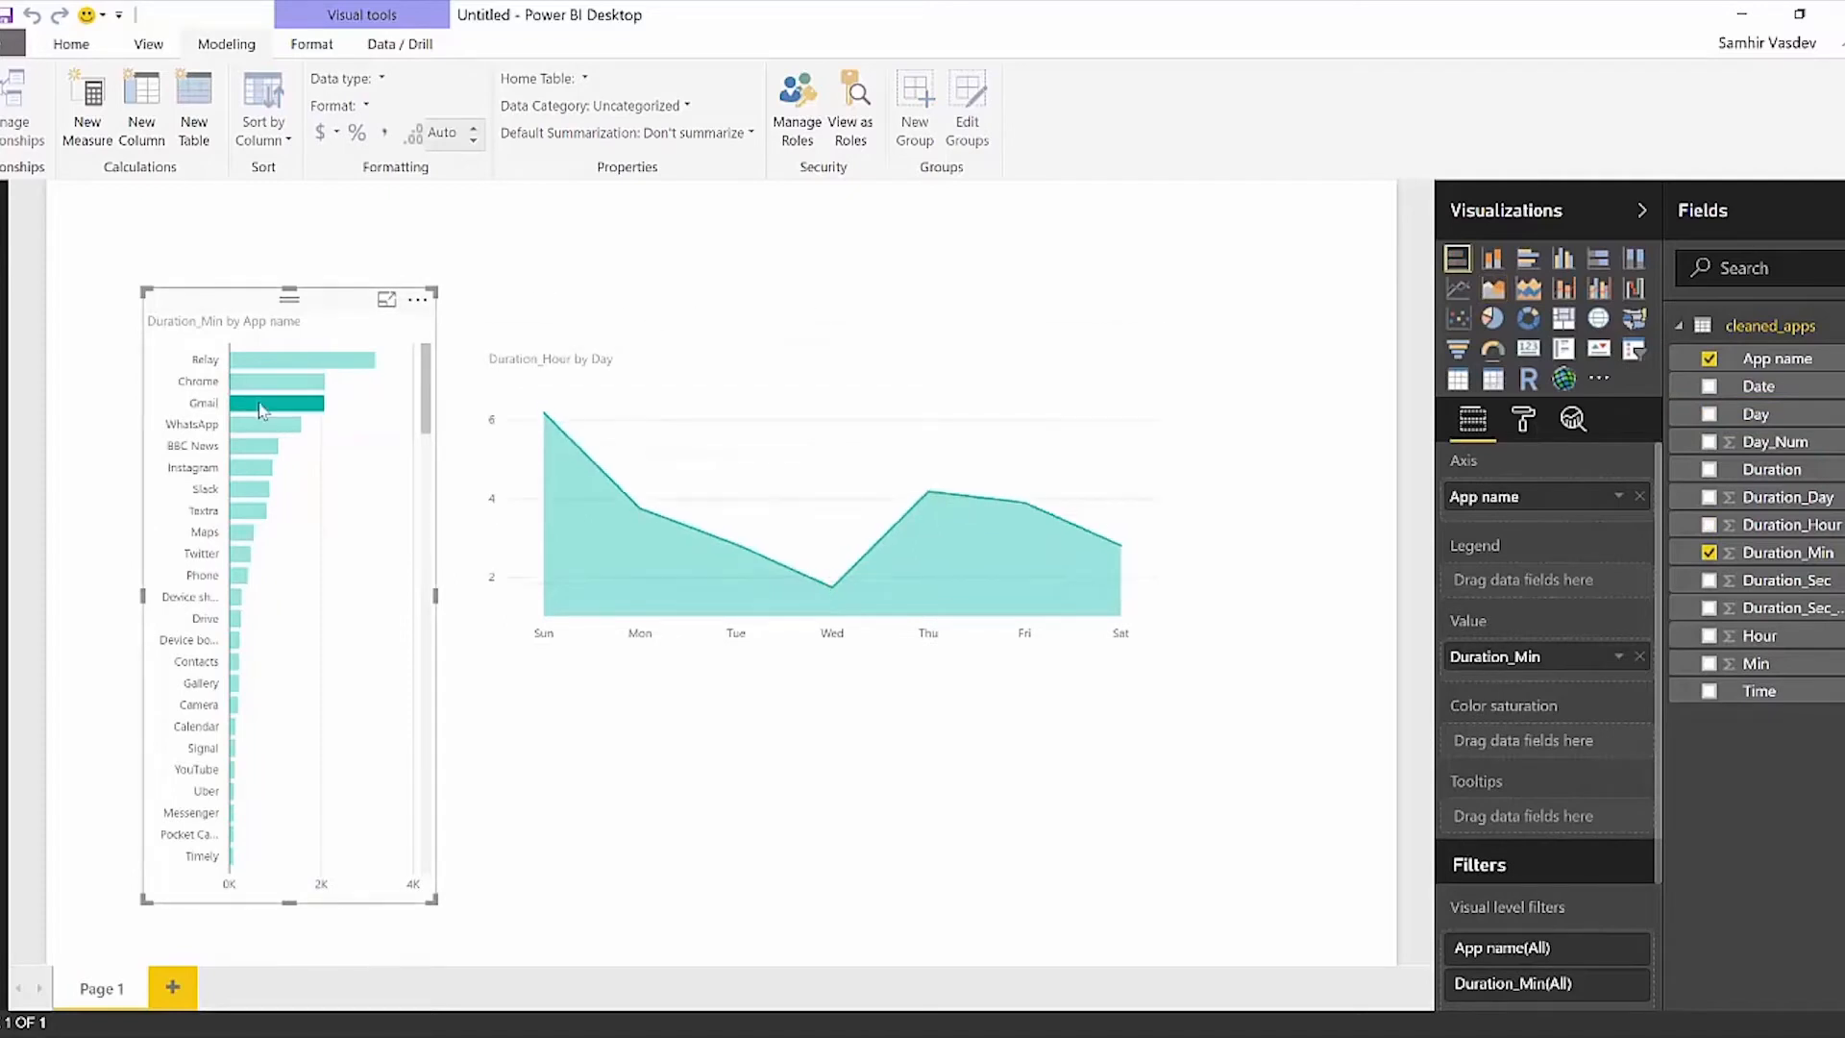
{"action": "left_click", "coordinate": [268, 424]}
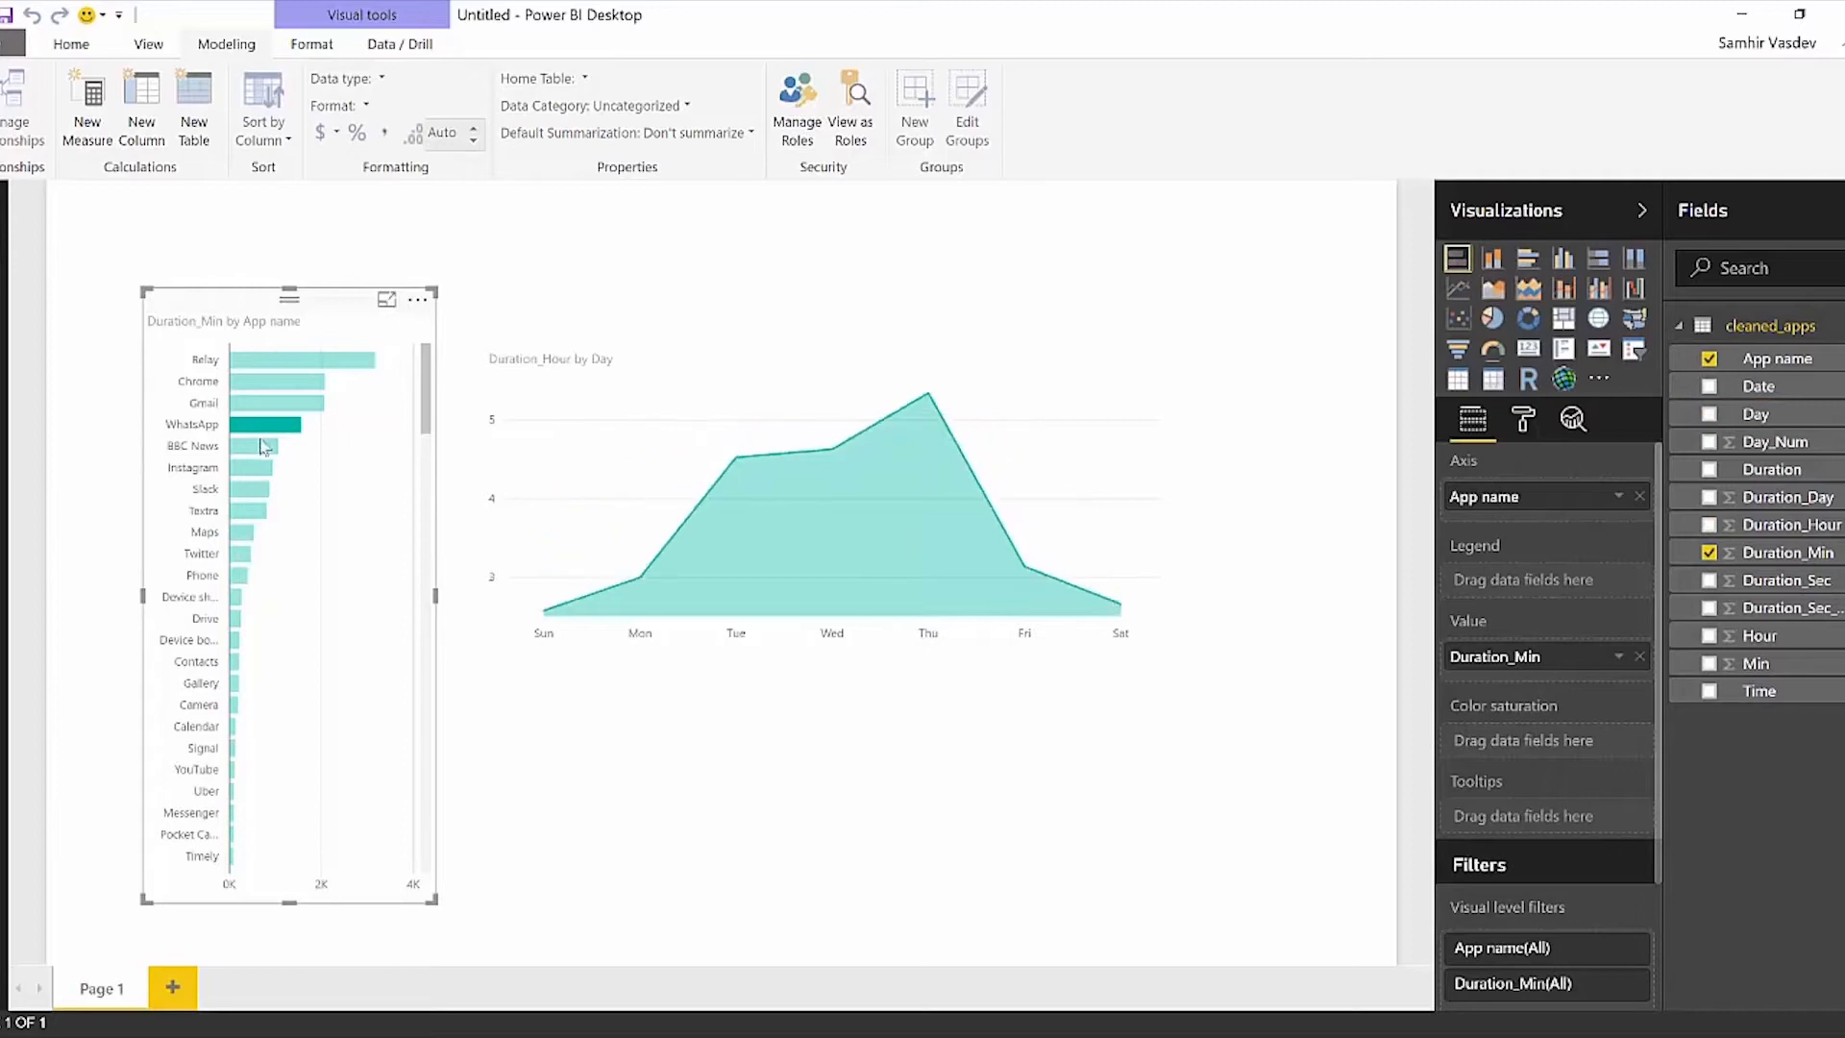
{"action": "mouse_move", "coordinate": [260, 445]}
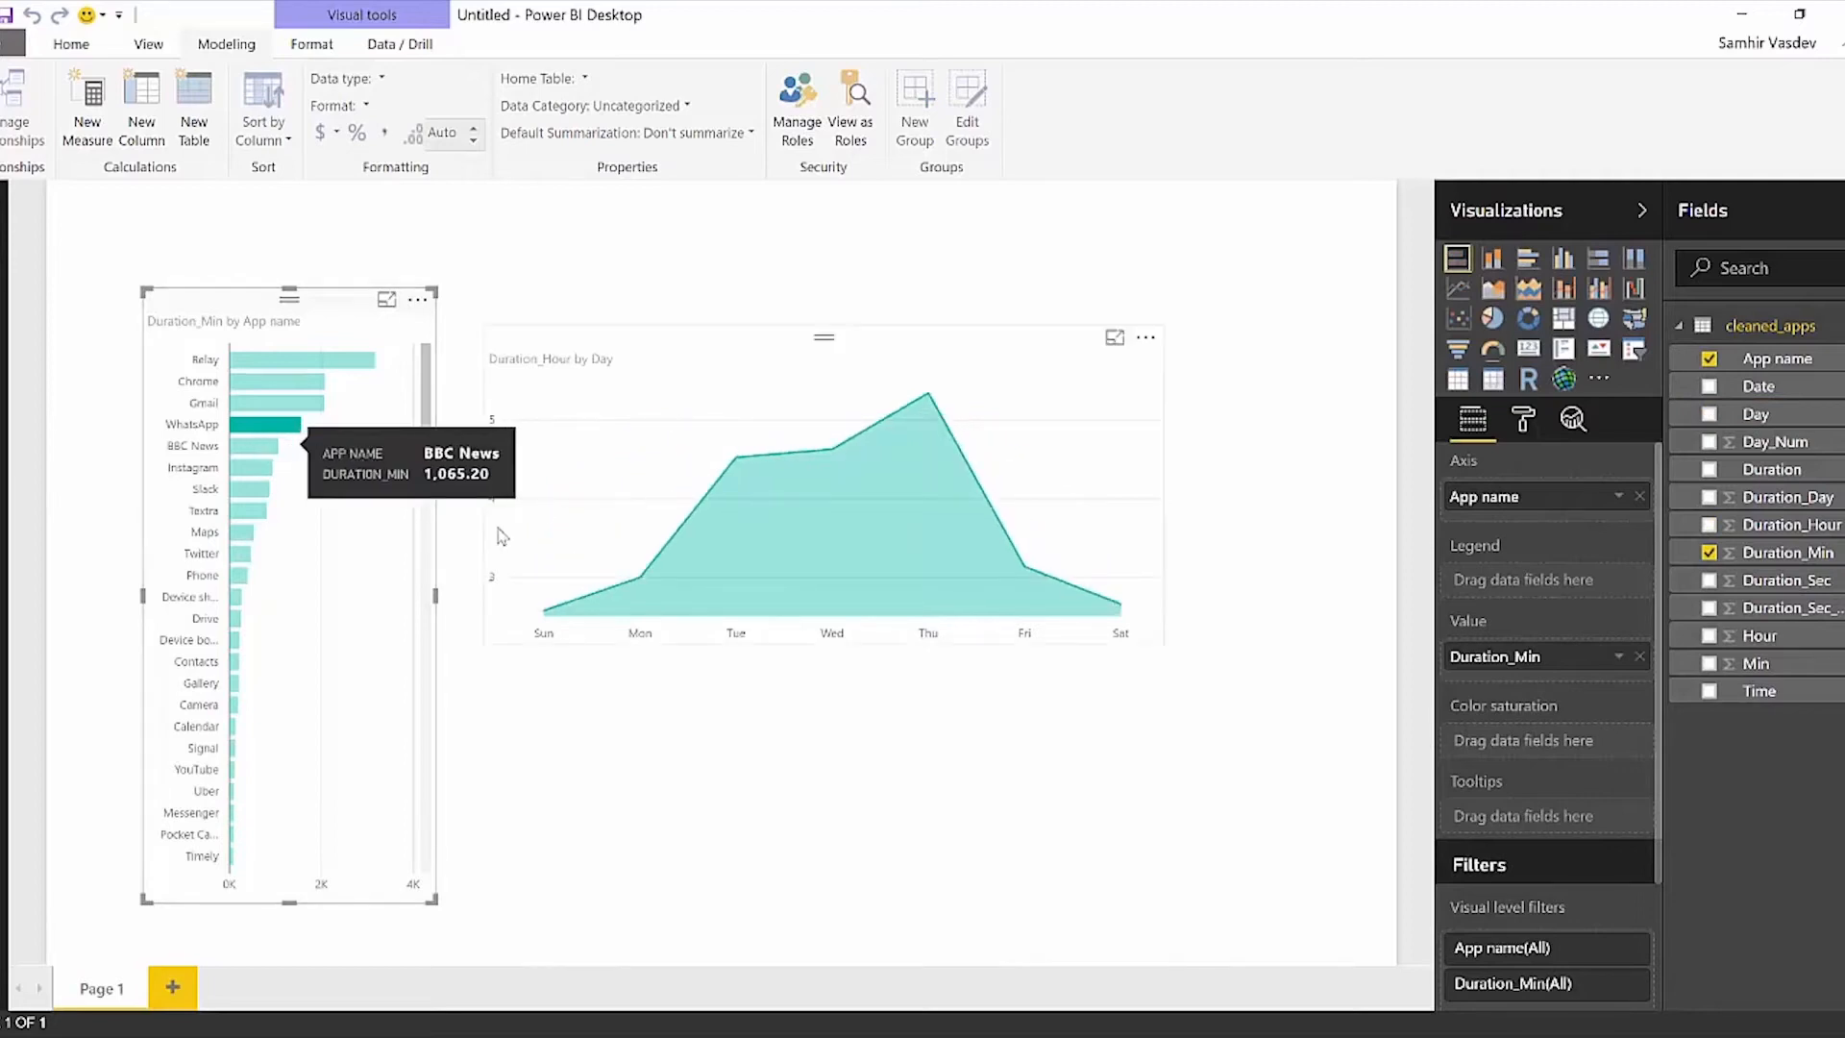
{"action": "mouse_move", "coordinate": [928, 400]}
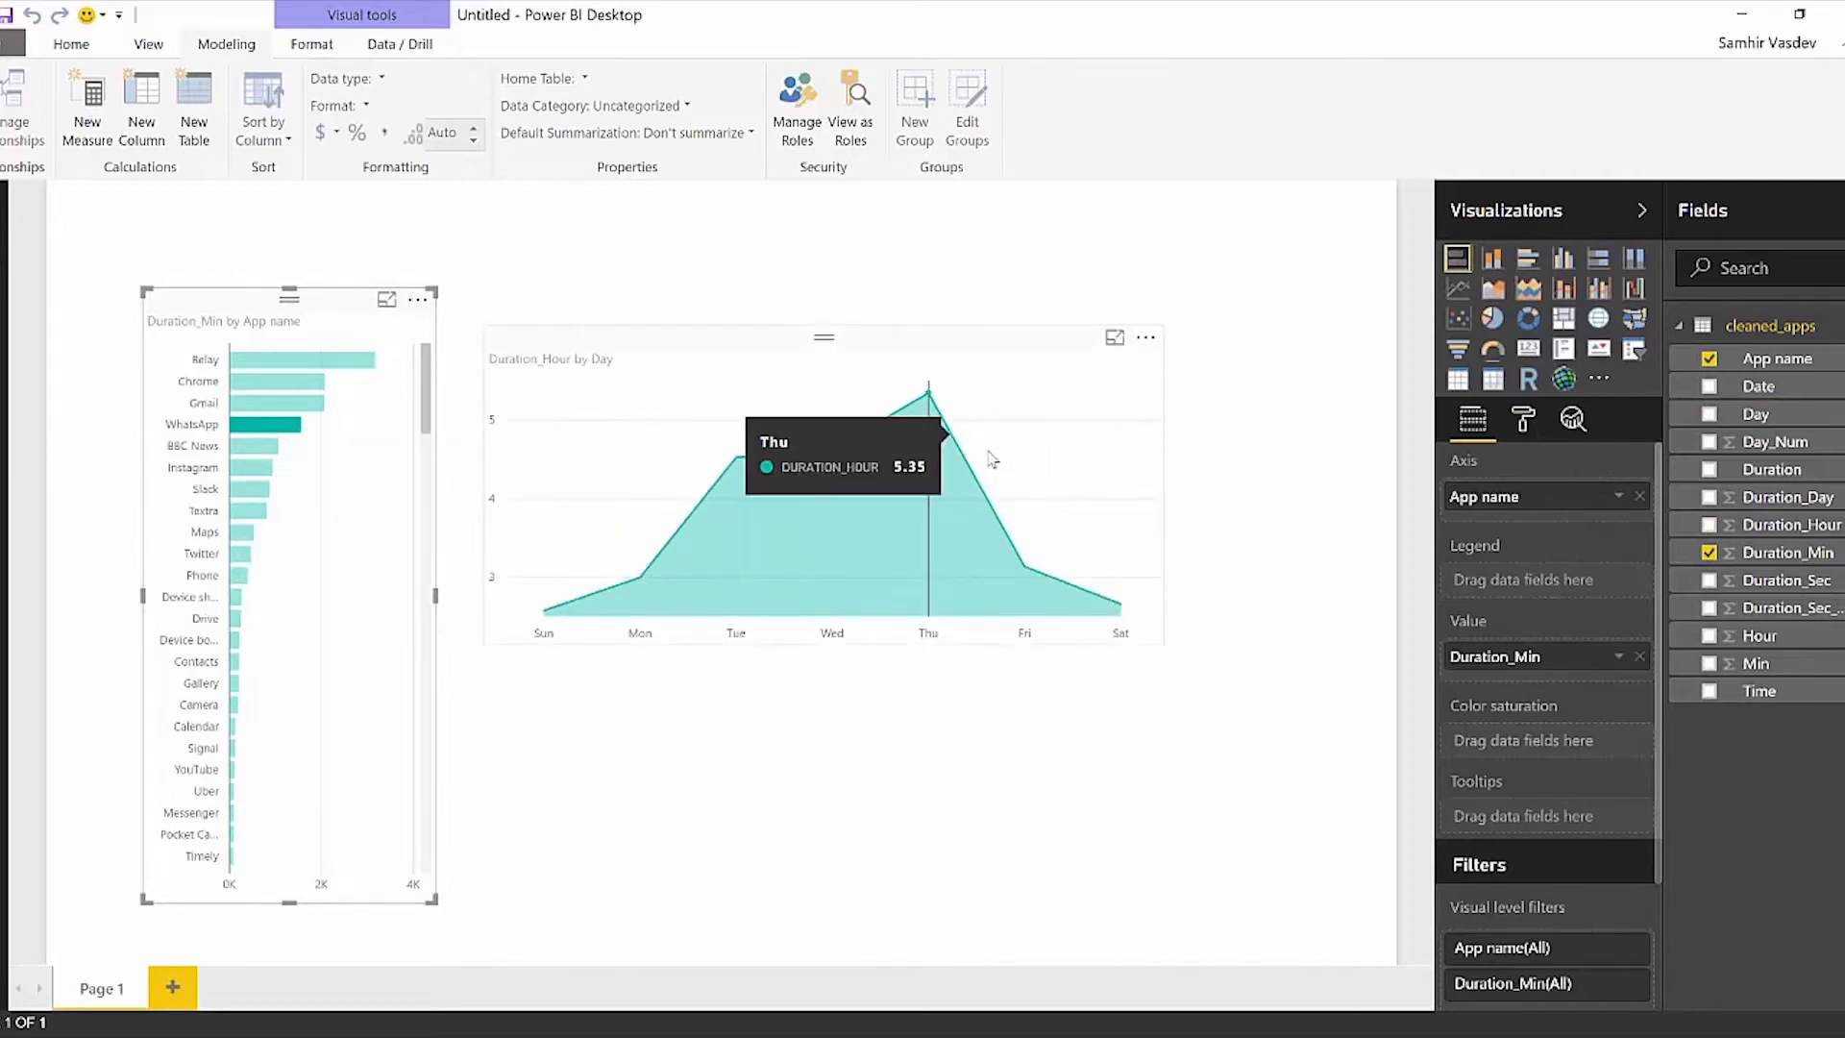
{"action": "mouse_move", "coordinate": [1117, 588]}
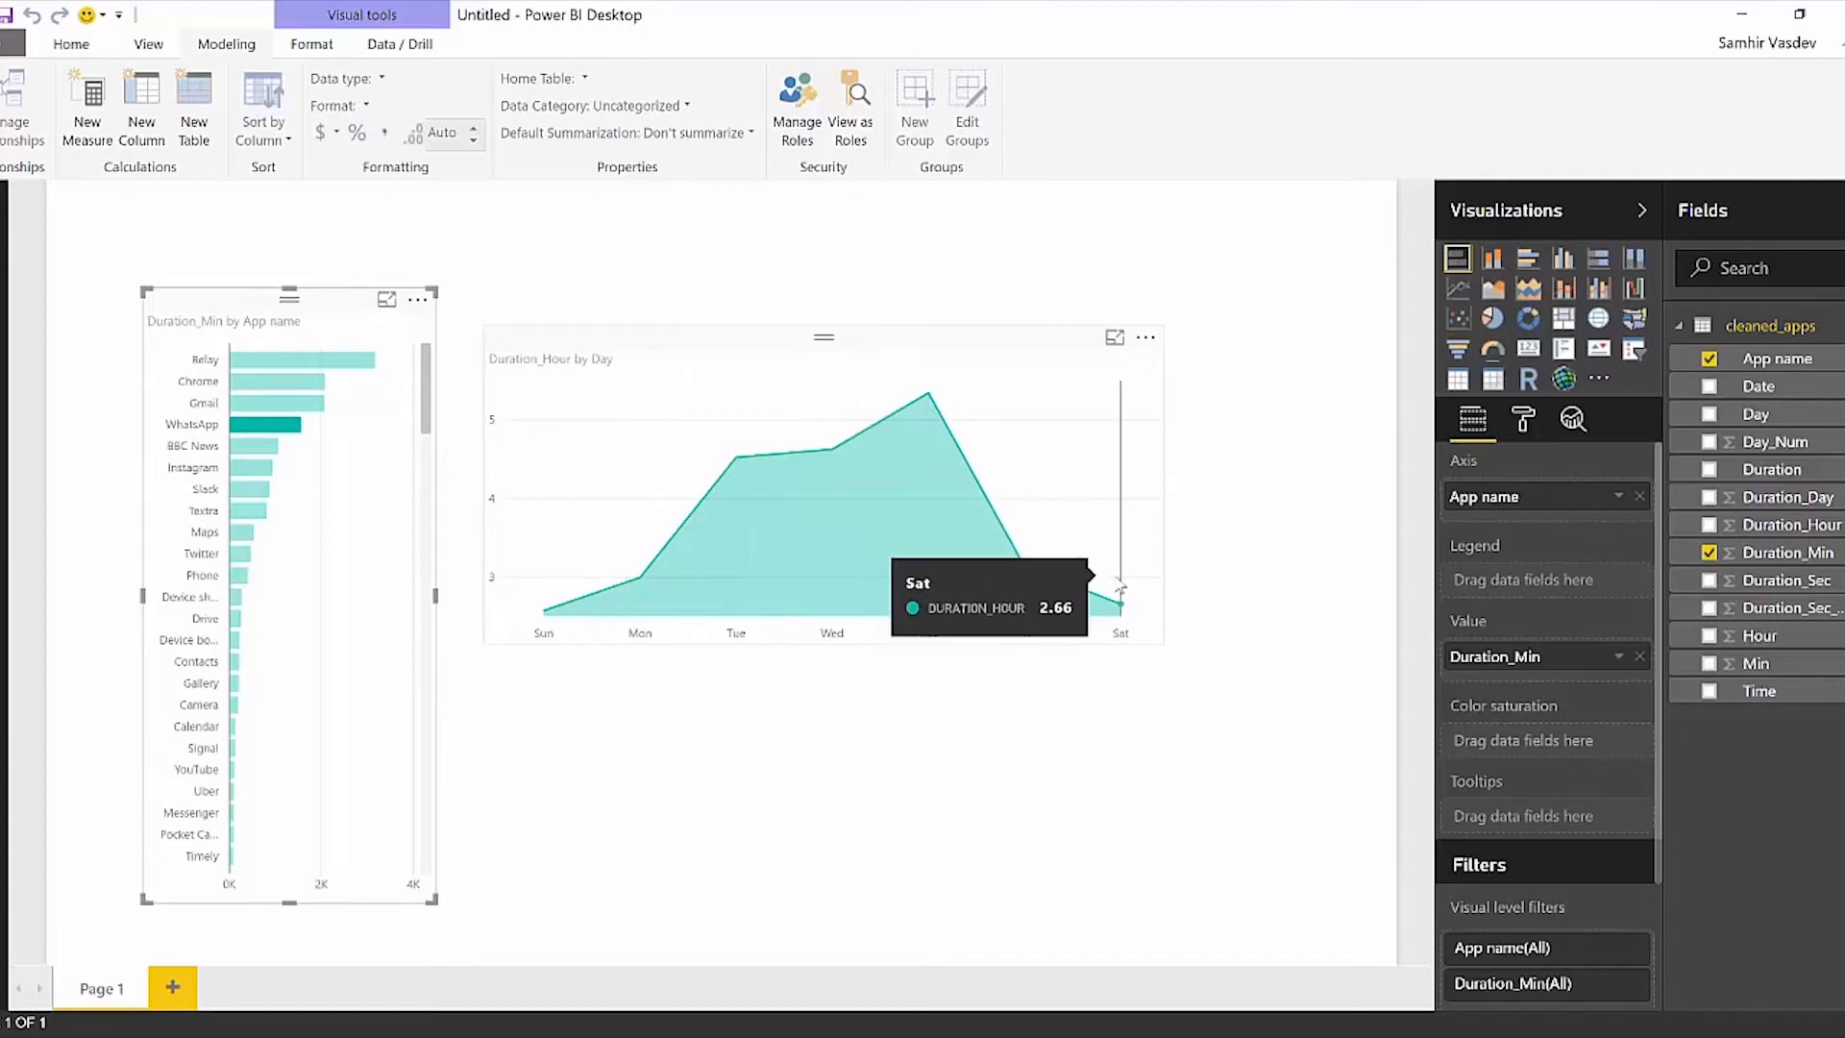
{"action": "mouse_move", "coordinate": [744, 480]}
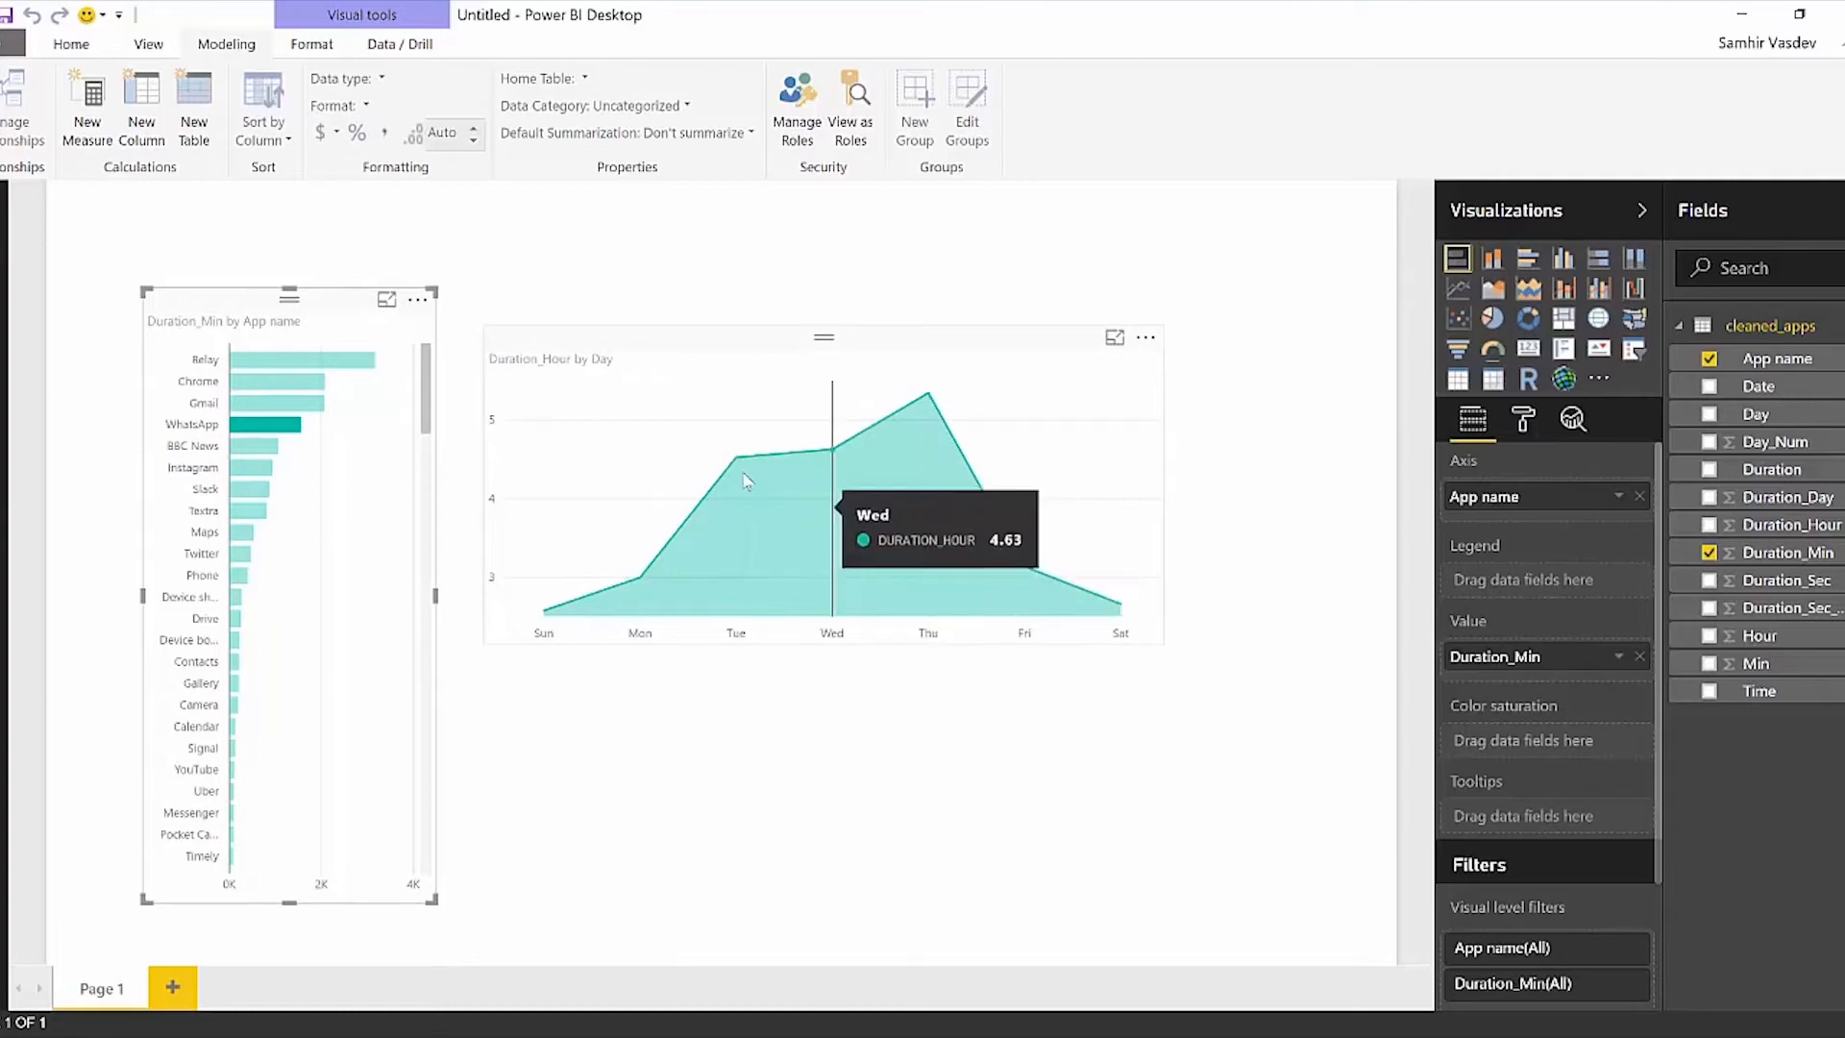
{"action": "mouse_move", "coordinate": [247, 459]}
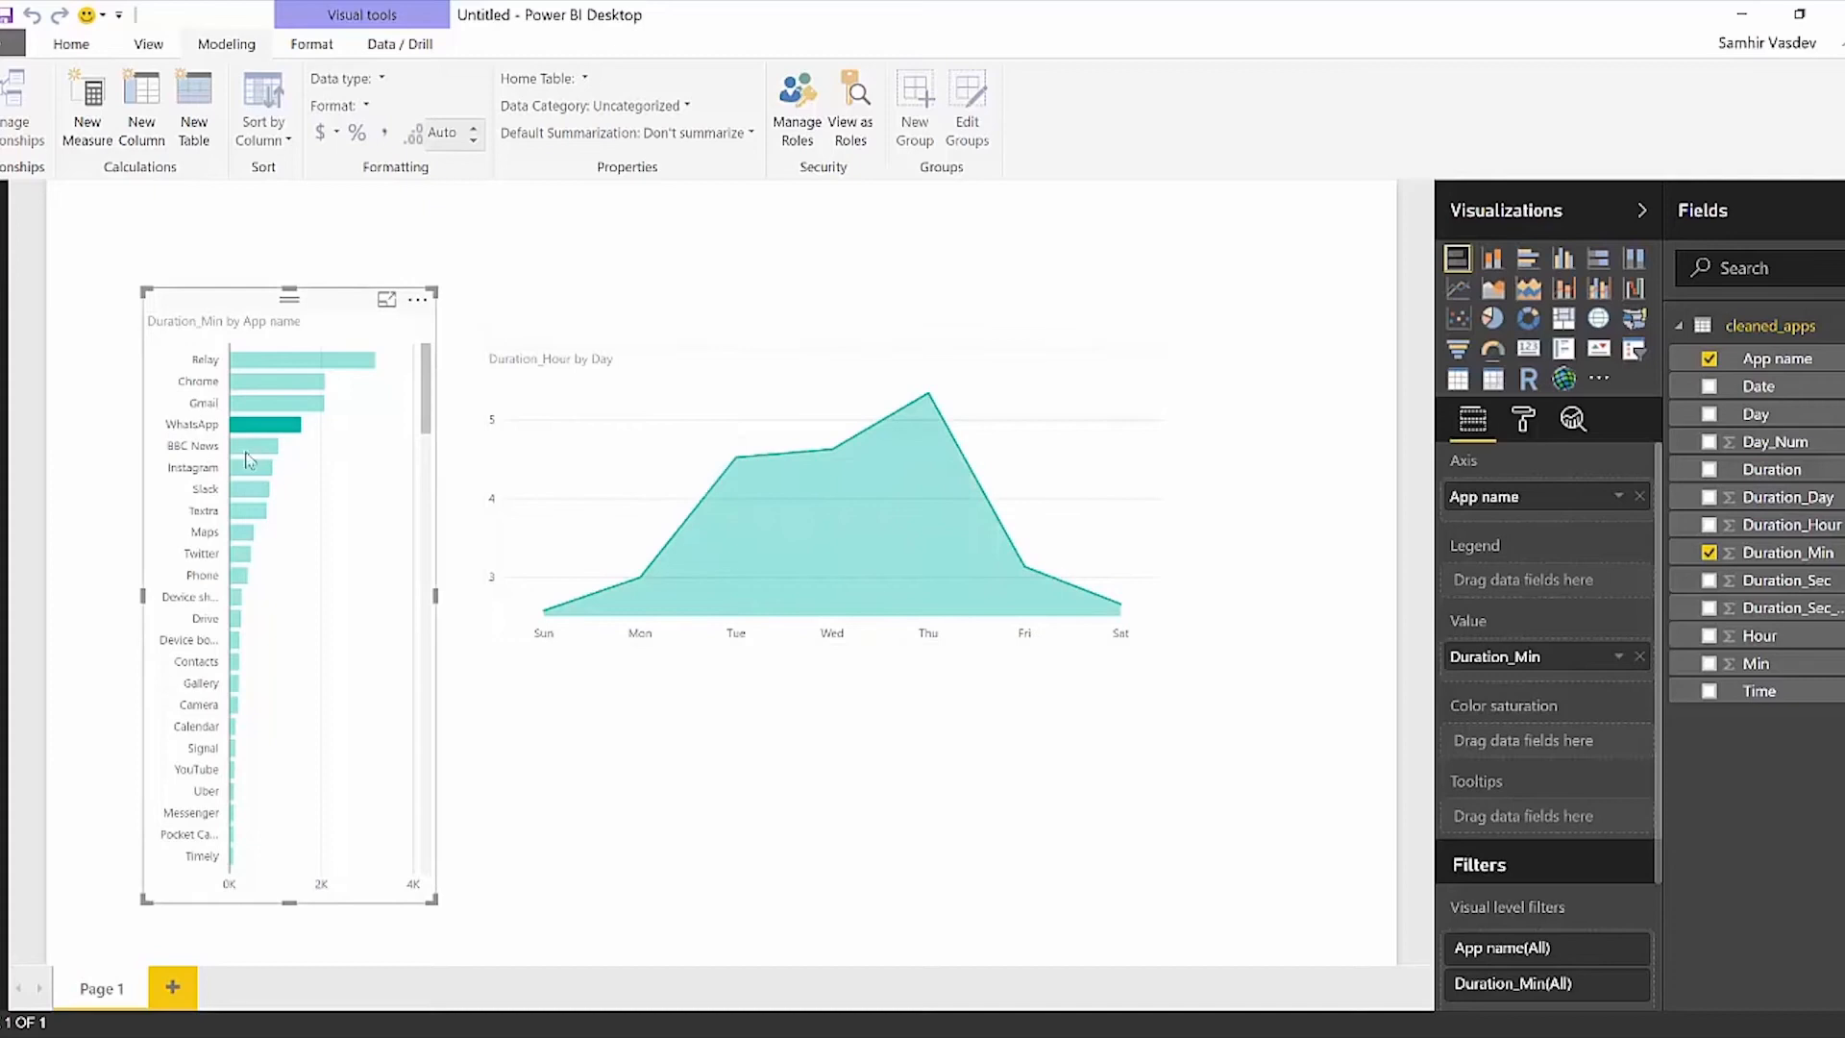
{"action": "left_click", "coordinate": [247, 467]}
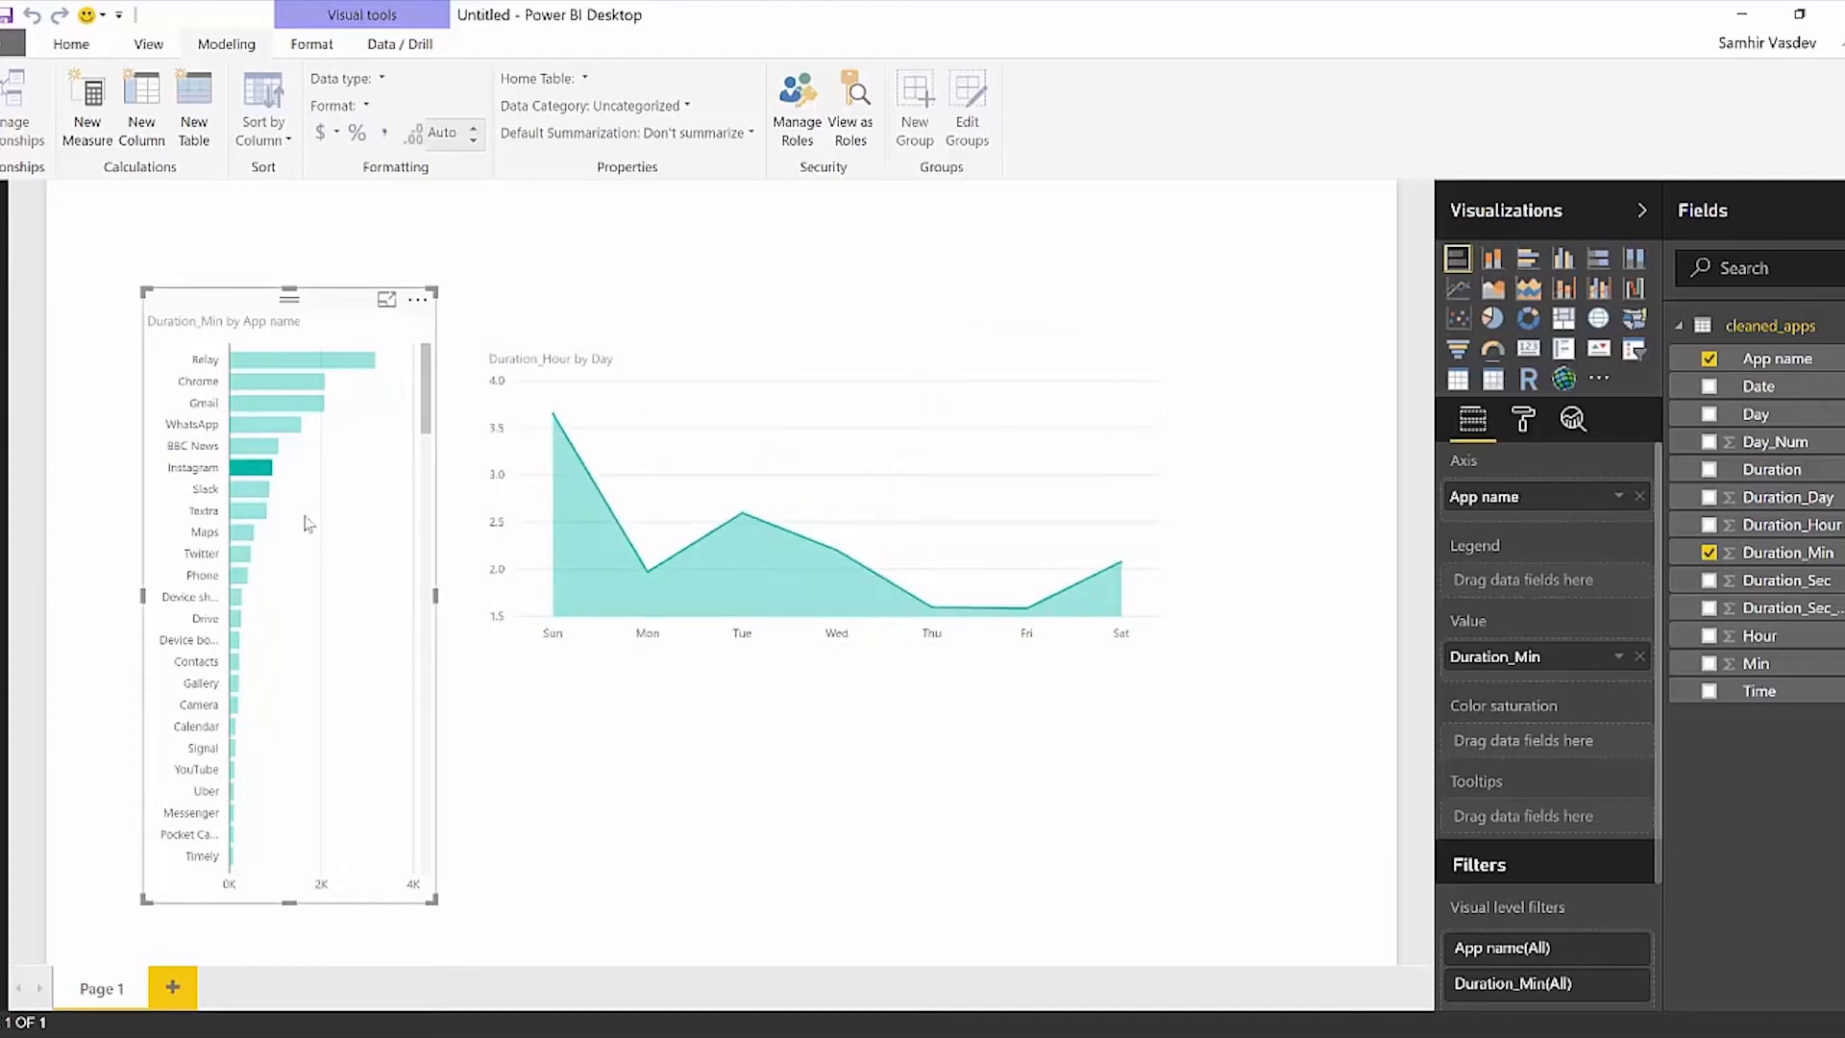
{"action": "mouse_move", "coordinate": [241, 515]}
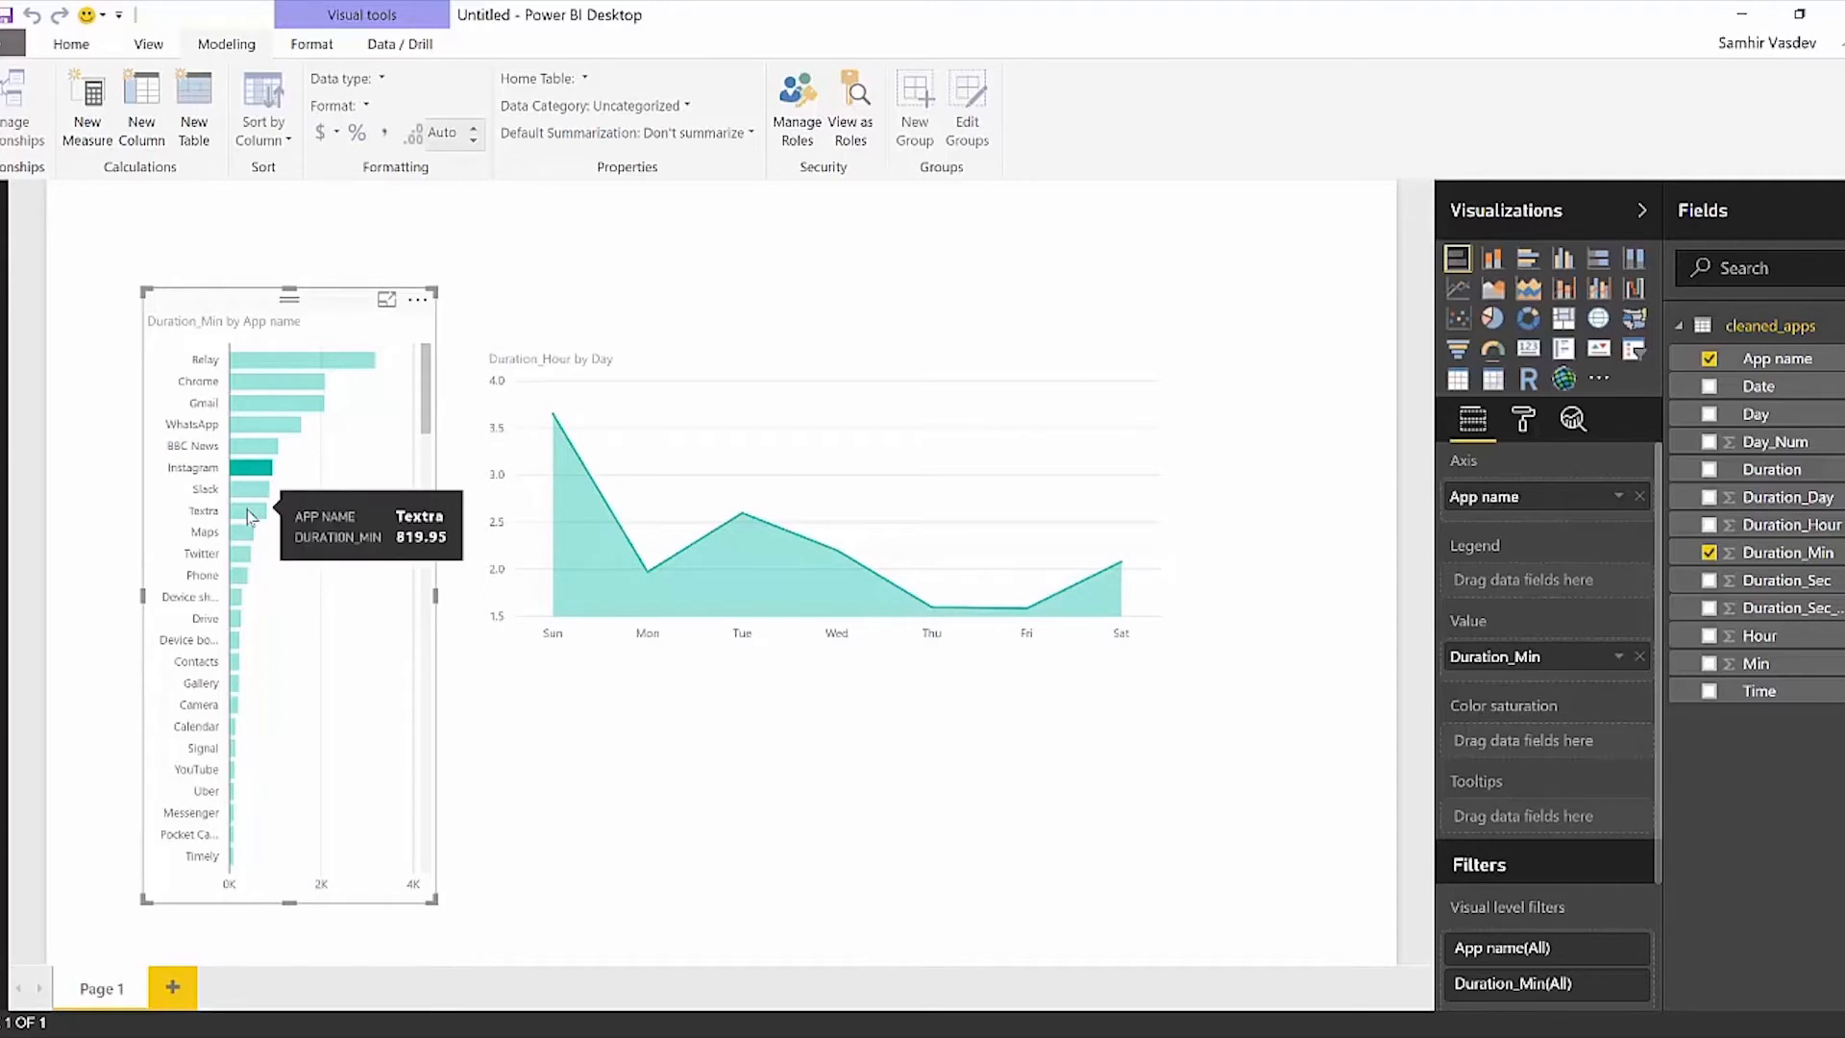